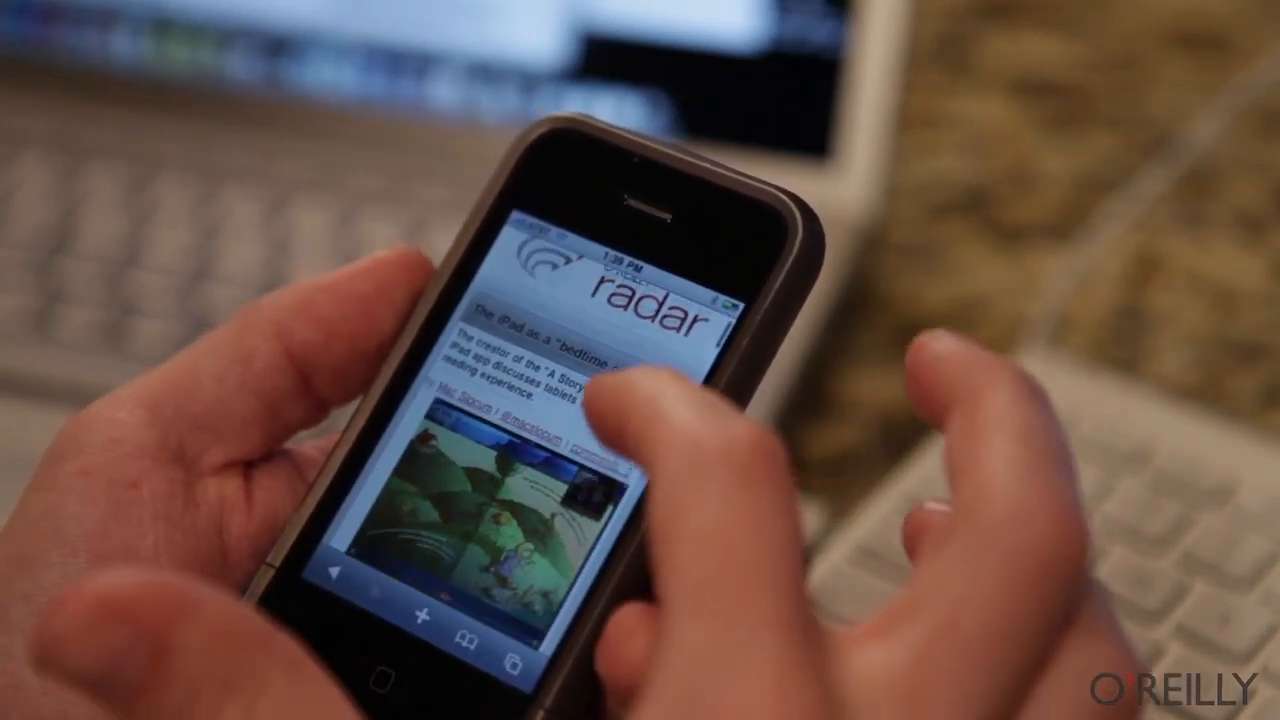
Change the iphone.css link's max-width from 480px to 1024px and save with :w!
scroll("down", 3)
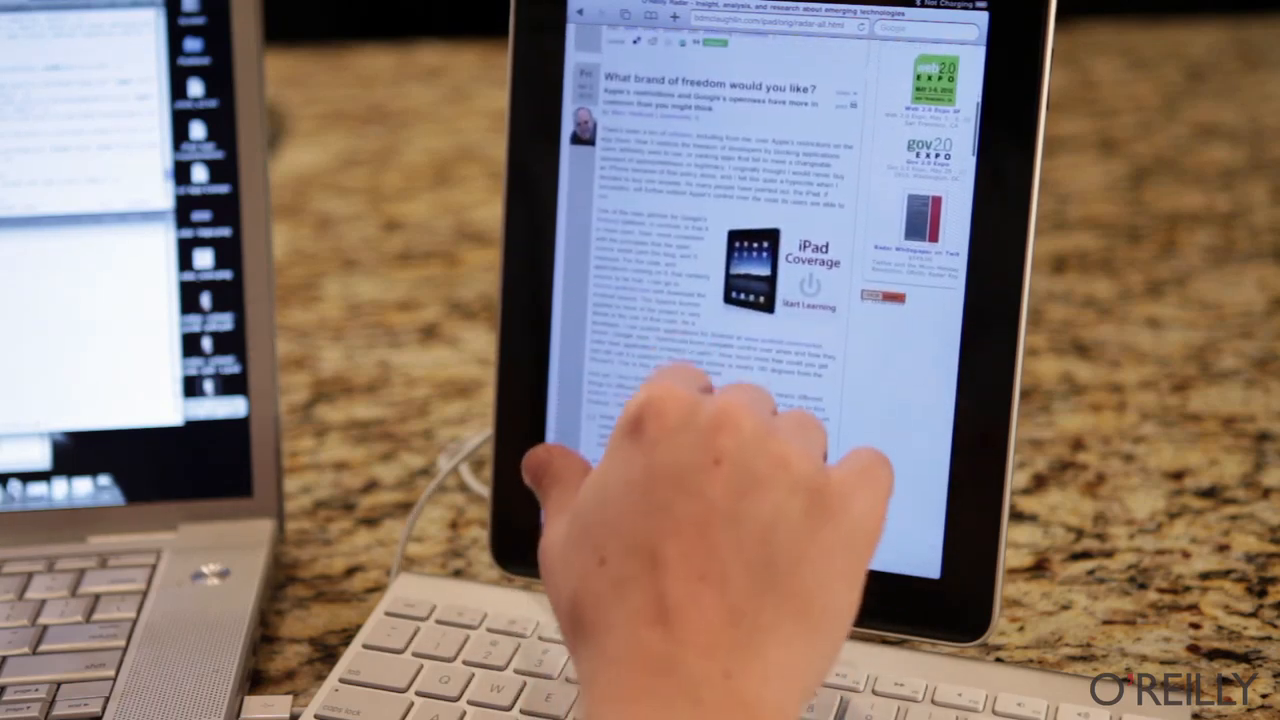
scroll("down", 3)
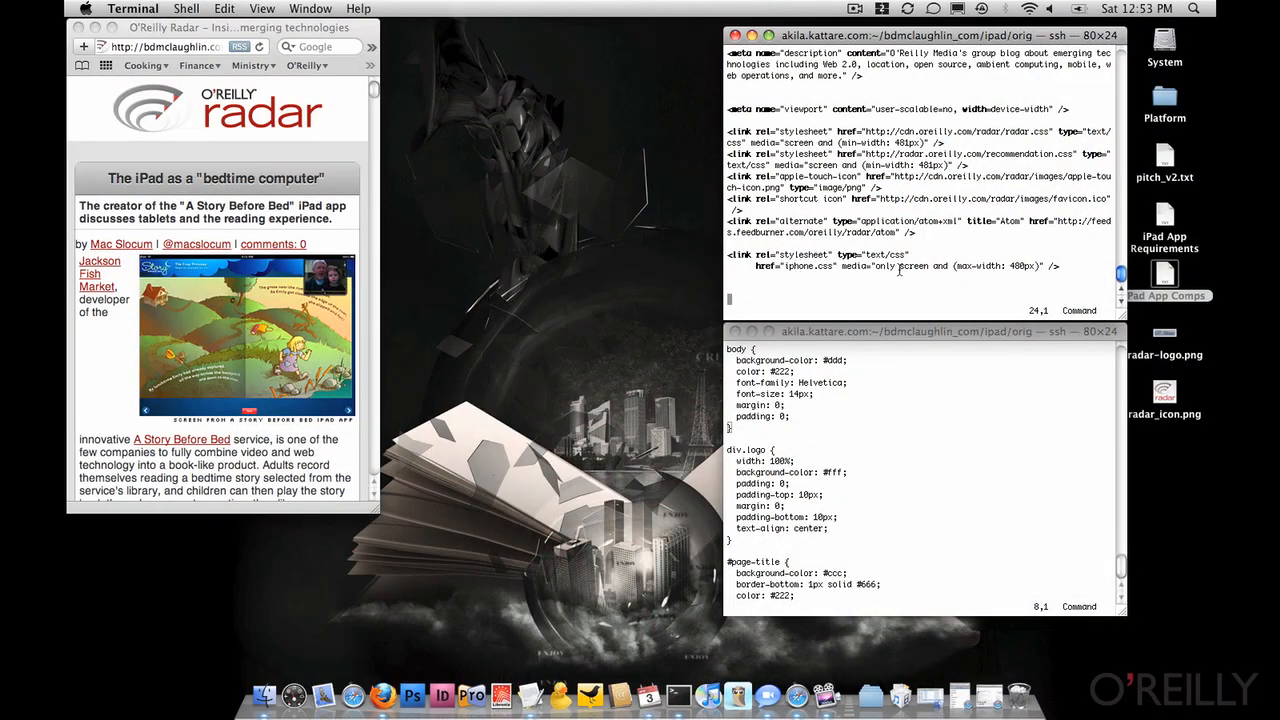
mouse_move(993, 270)
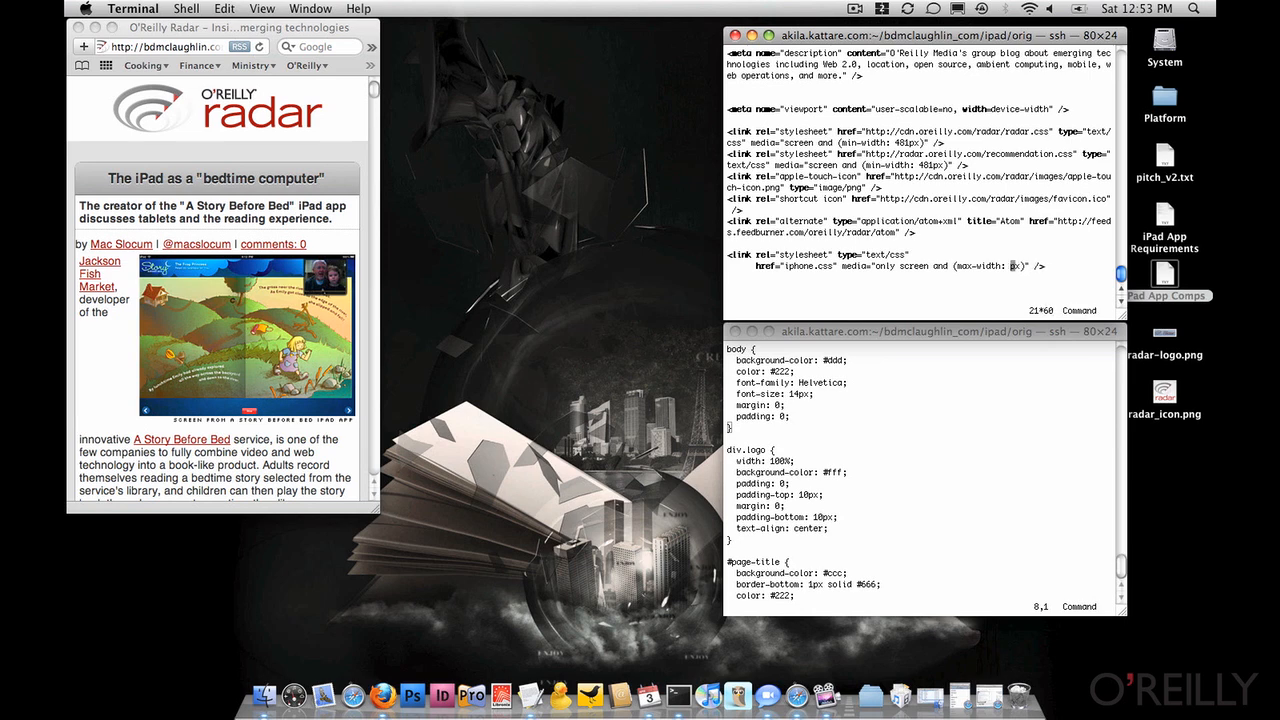
type("1024")
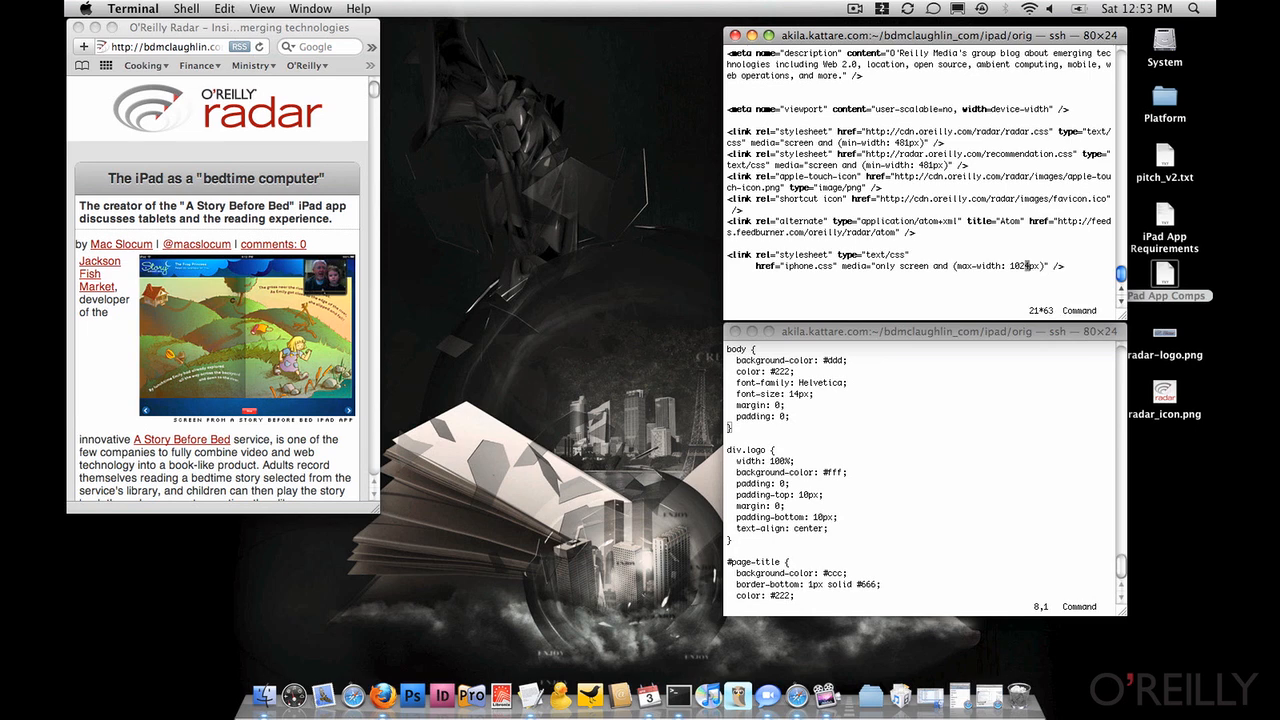
type(":w!")
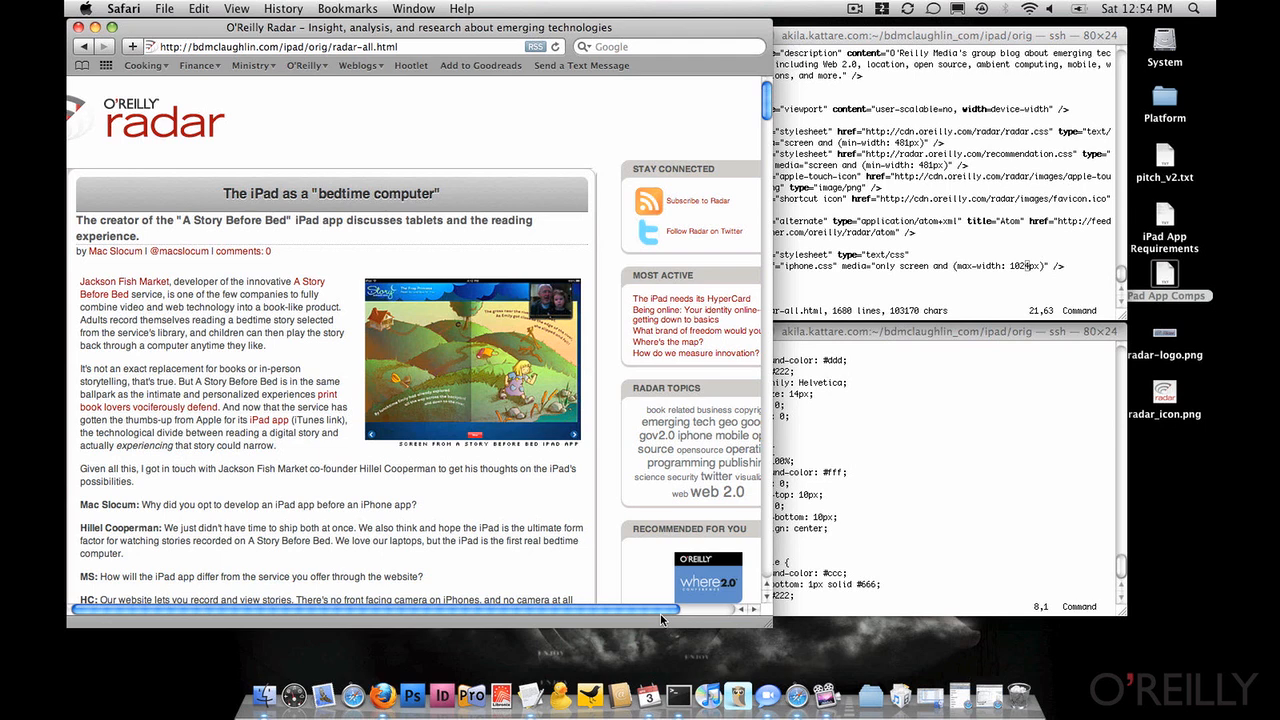
mouse_move(853, 198)
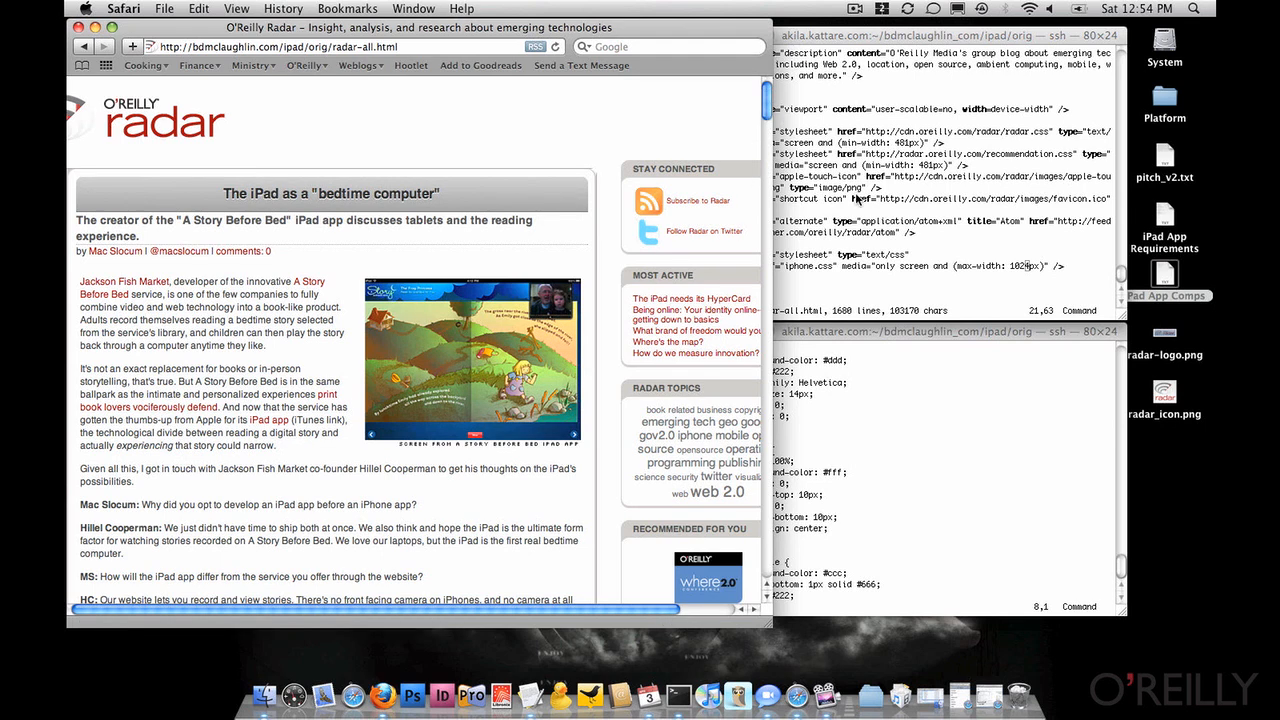
Reload radar-all.html in Safari and widen the window to view the desktop layout.
left_click(940, 25)
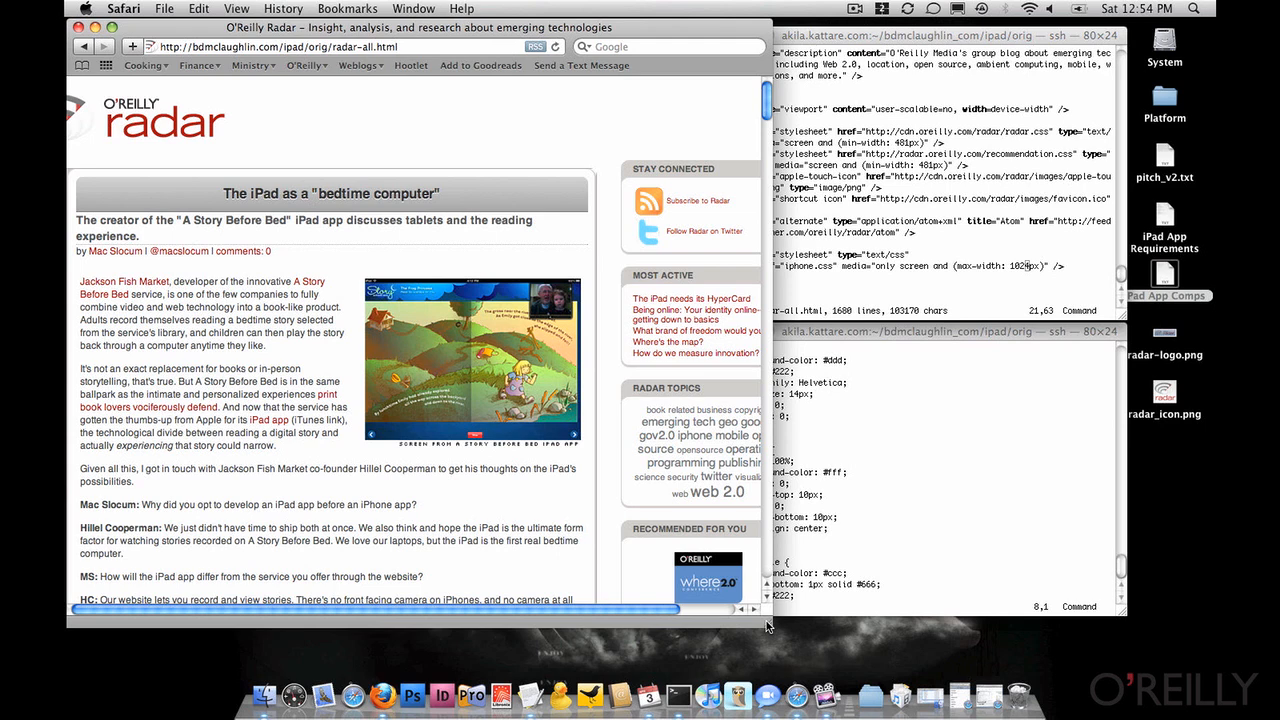
left_click(942, 250)
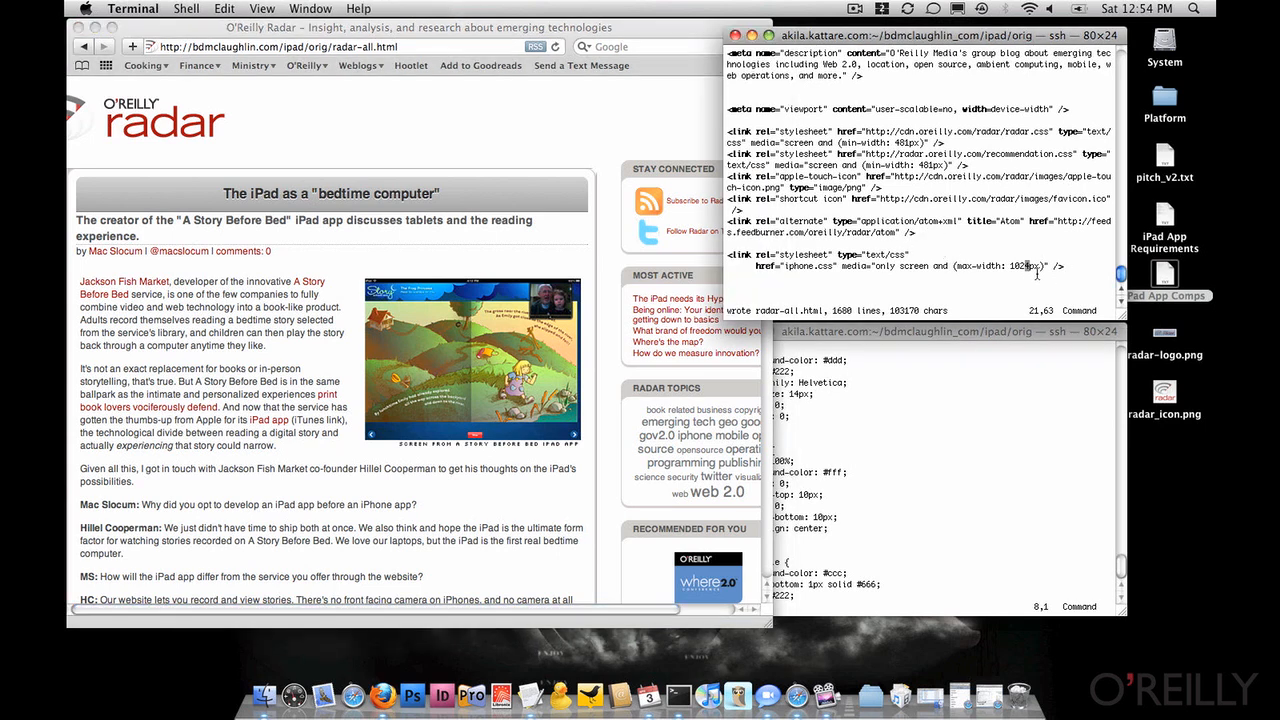
mouse_move(1024, 273)
type("48")
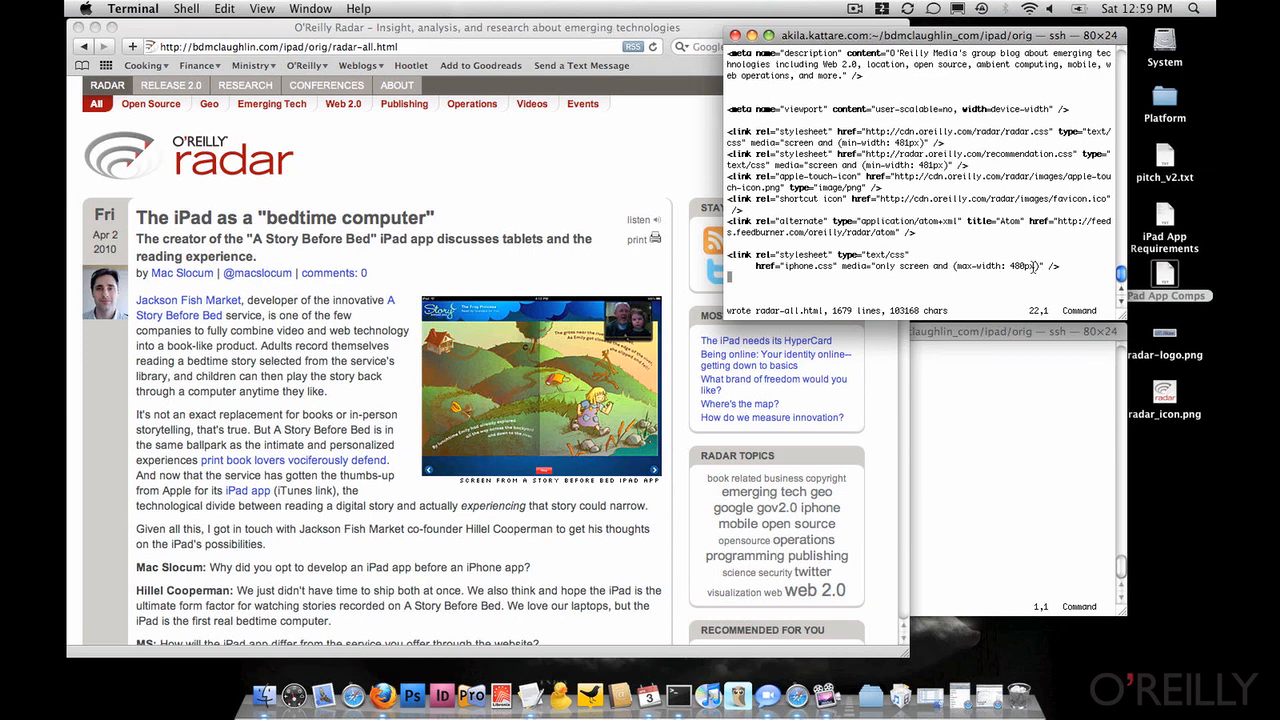
mouse_move(370, 360)
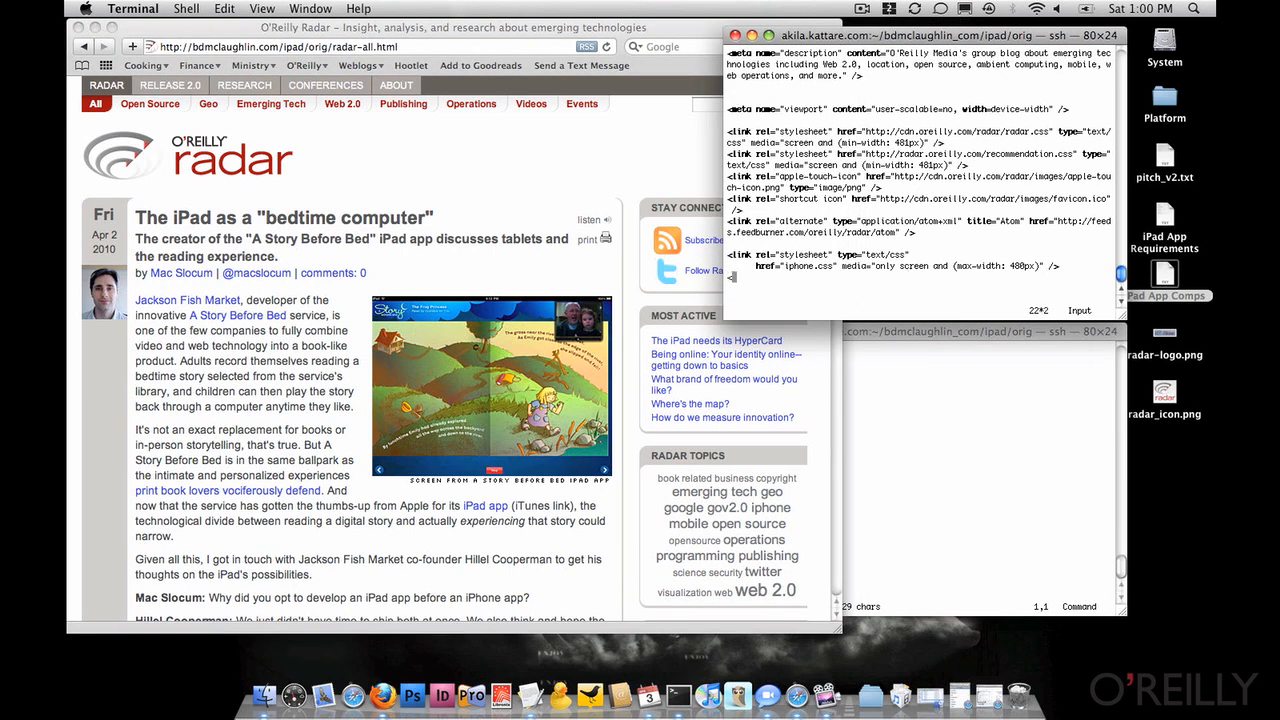
Add an ipad.css link tag with media 'only screen and (min-width: 481px) and (max-width: 1024px)'.
type("<link rel=\"stylesheet")
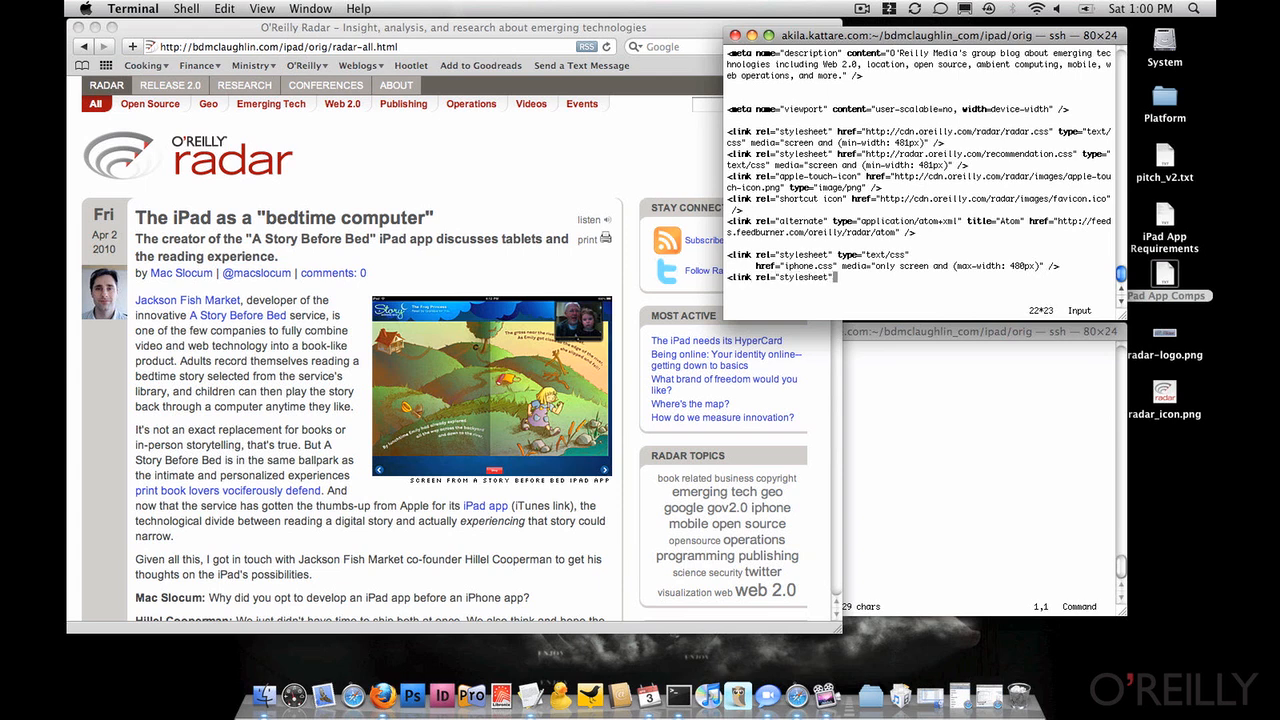
type("type=\"text/css")
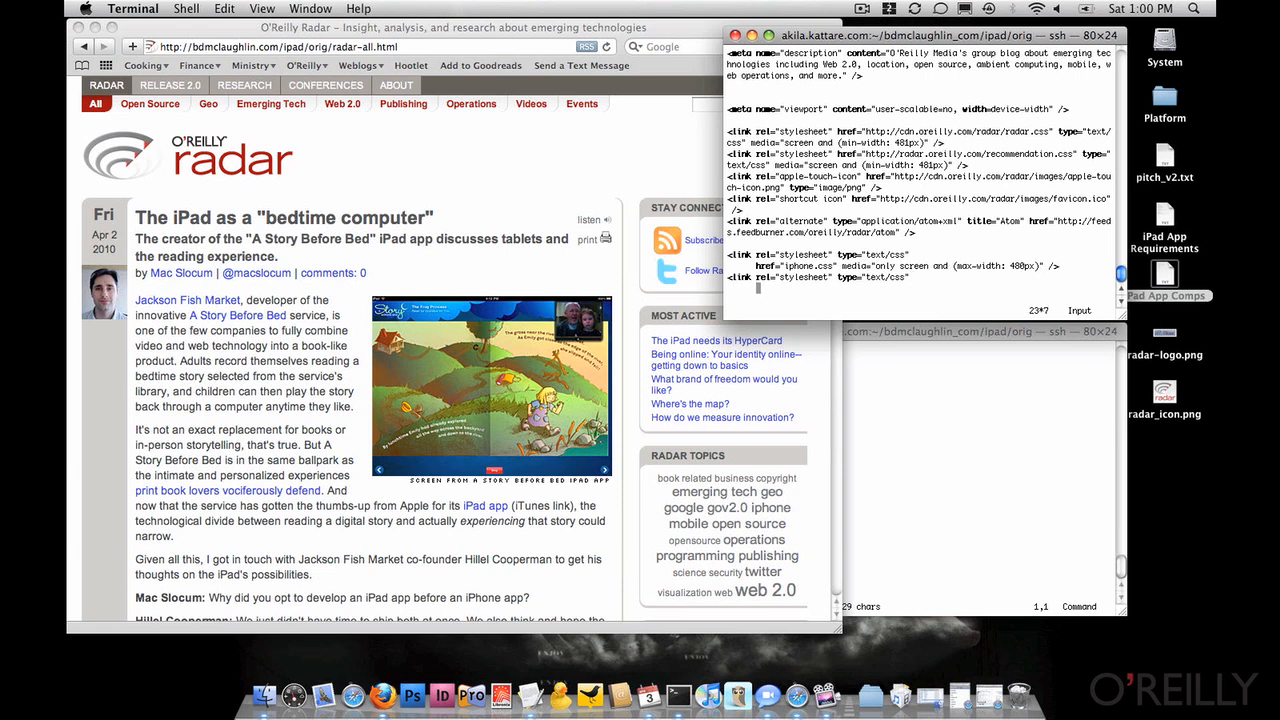
type("href=\"ipad.css\" media=")
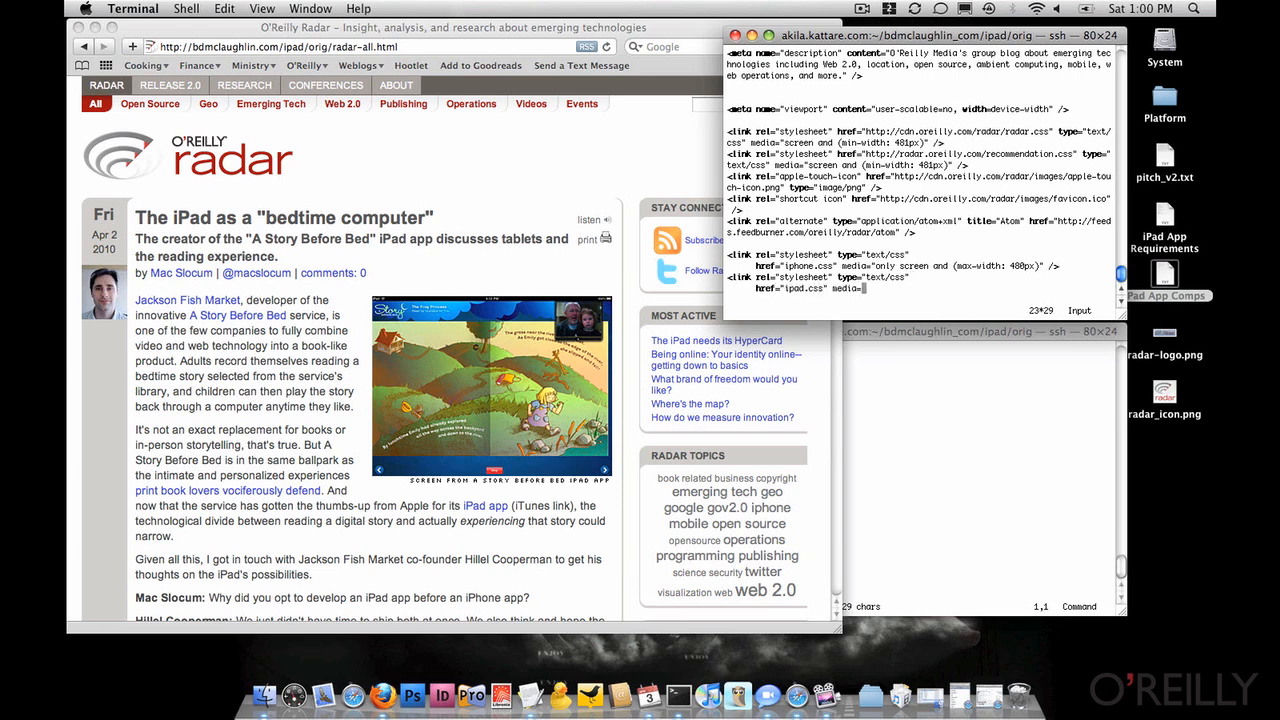
type("only screen")
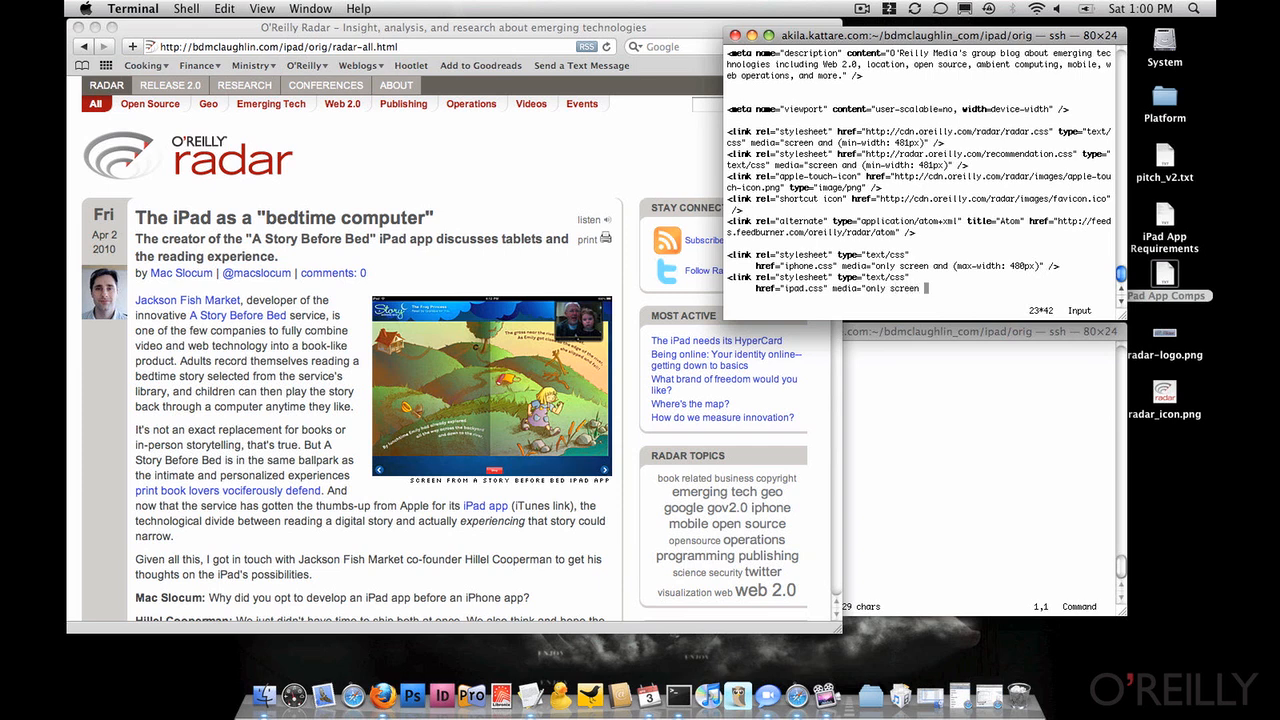
type("and (max-width: 418px")
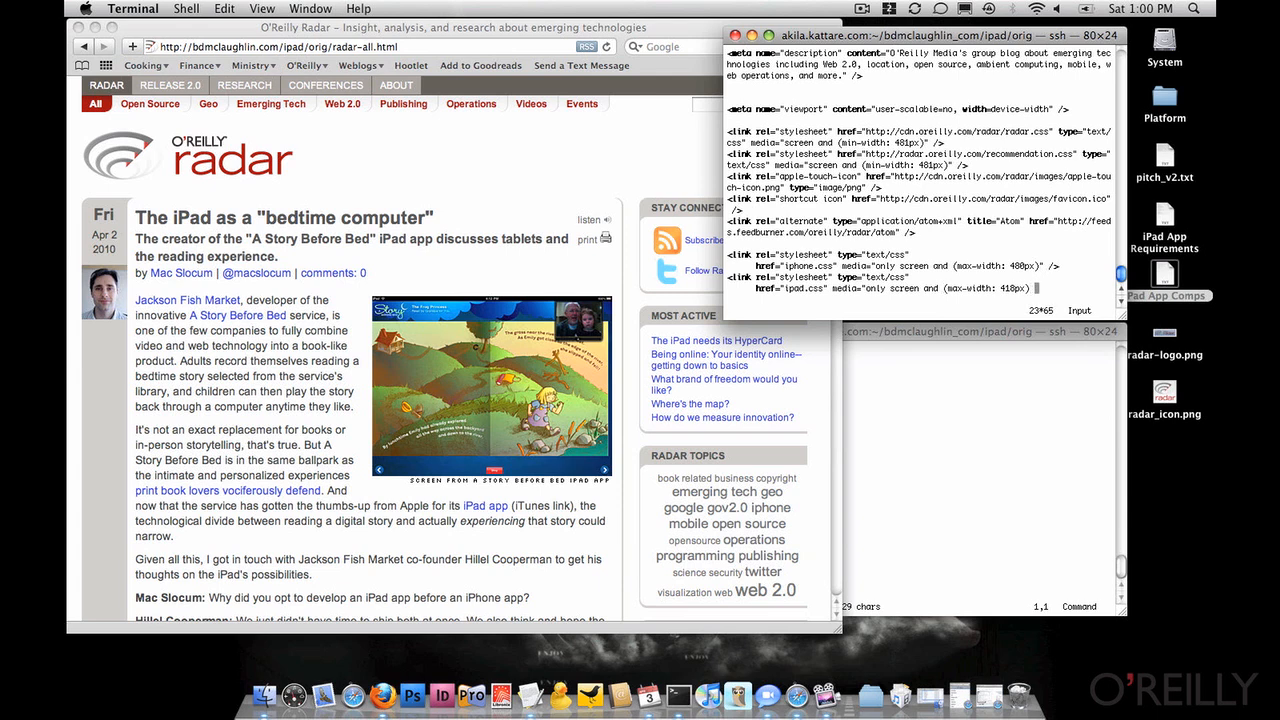
type("o")
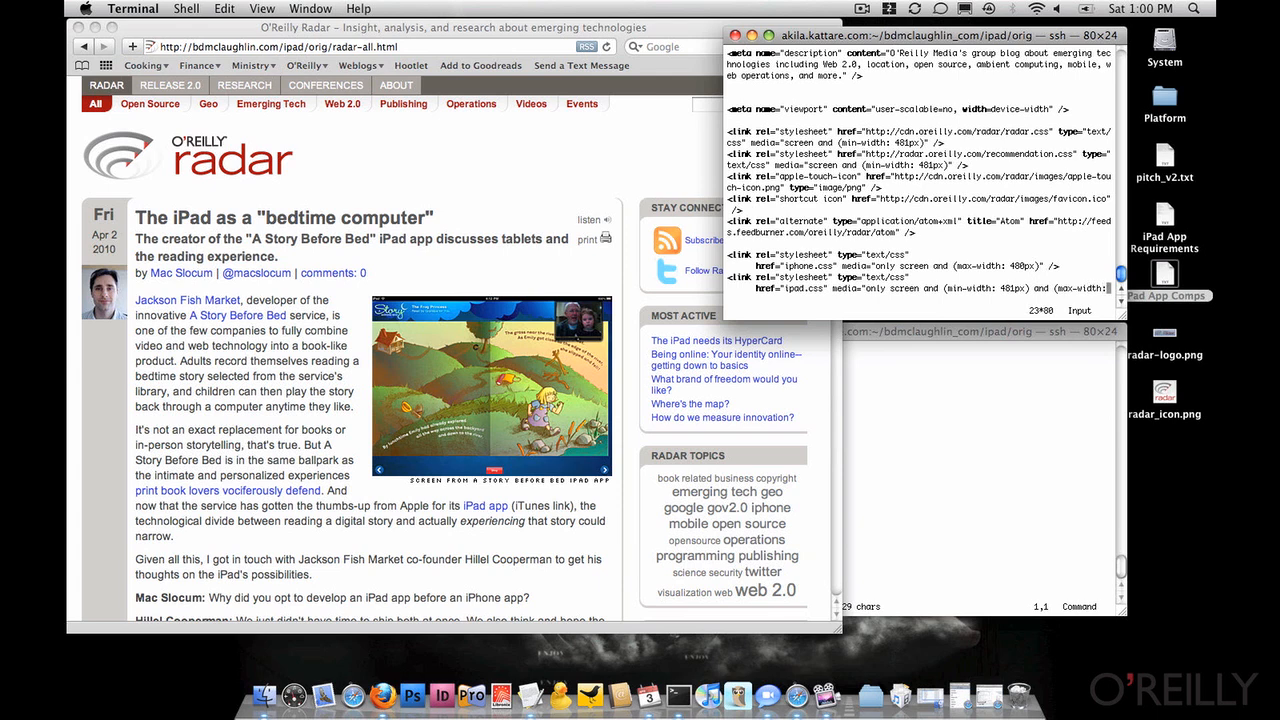
type("1024px)")
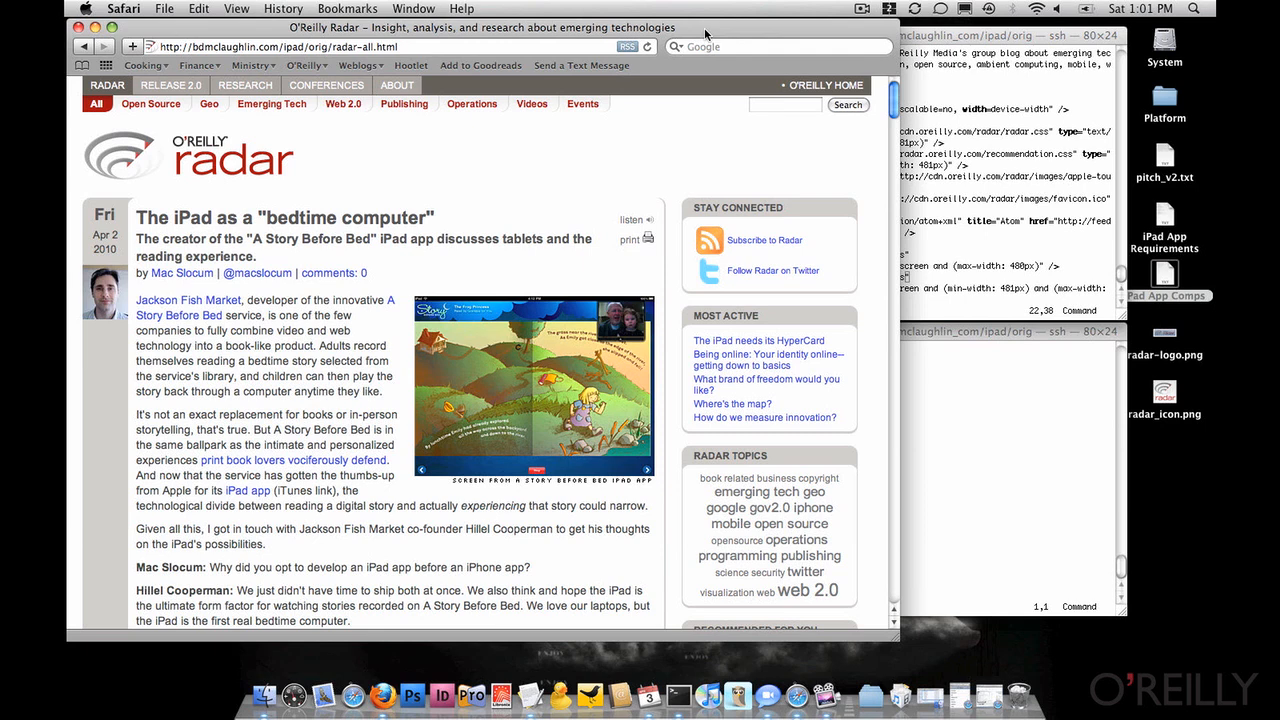
mouse_move(897, 636)
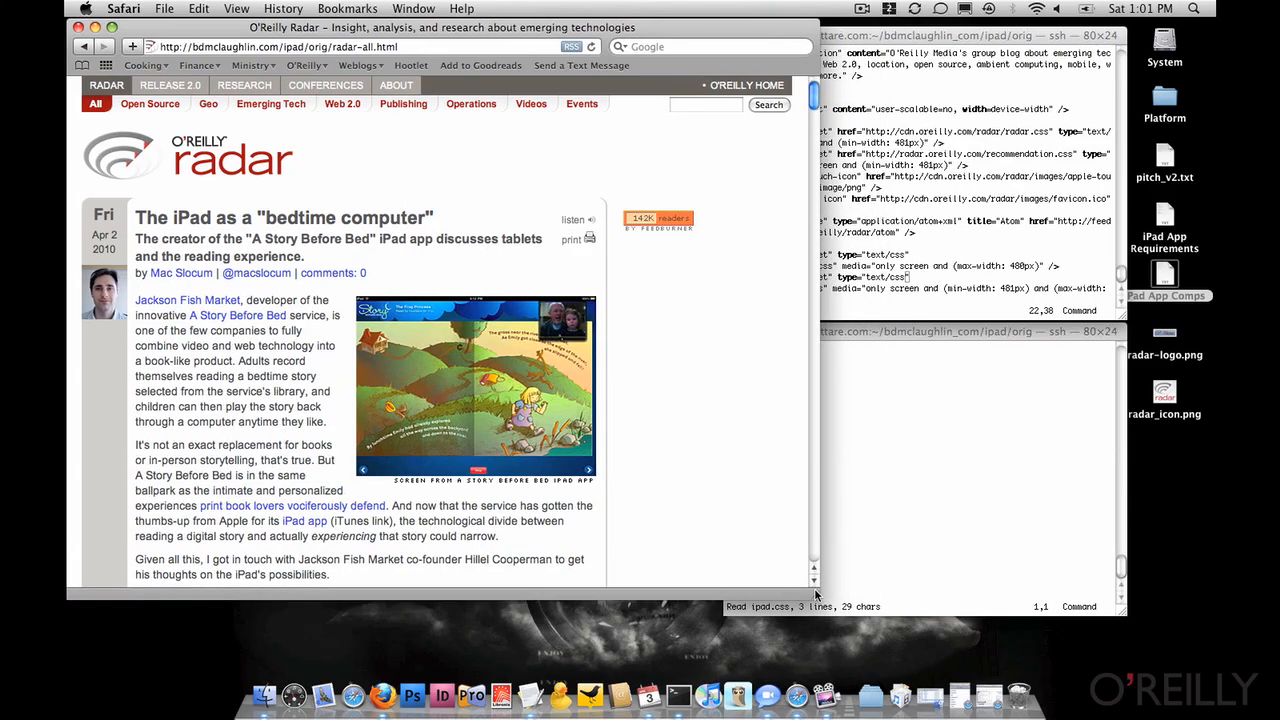
mouse_move(715, 486)
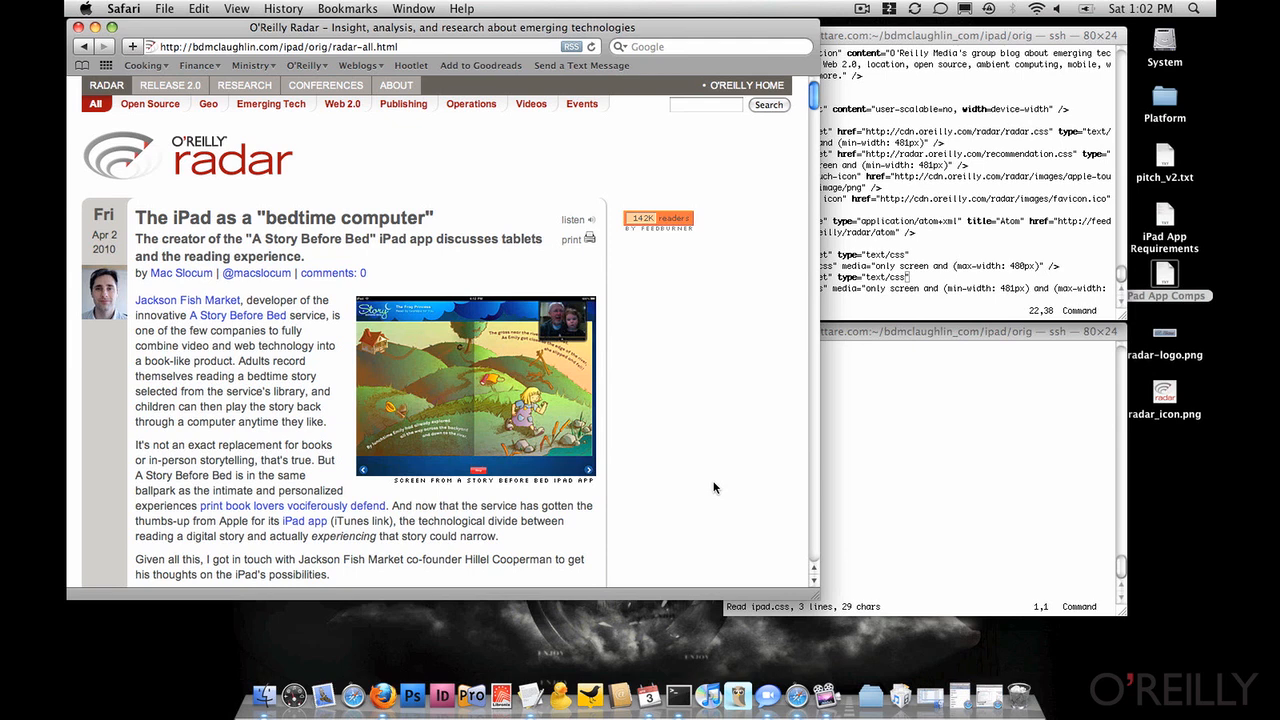
mouse_move(751, 205)
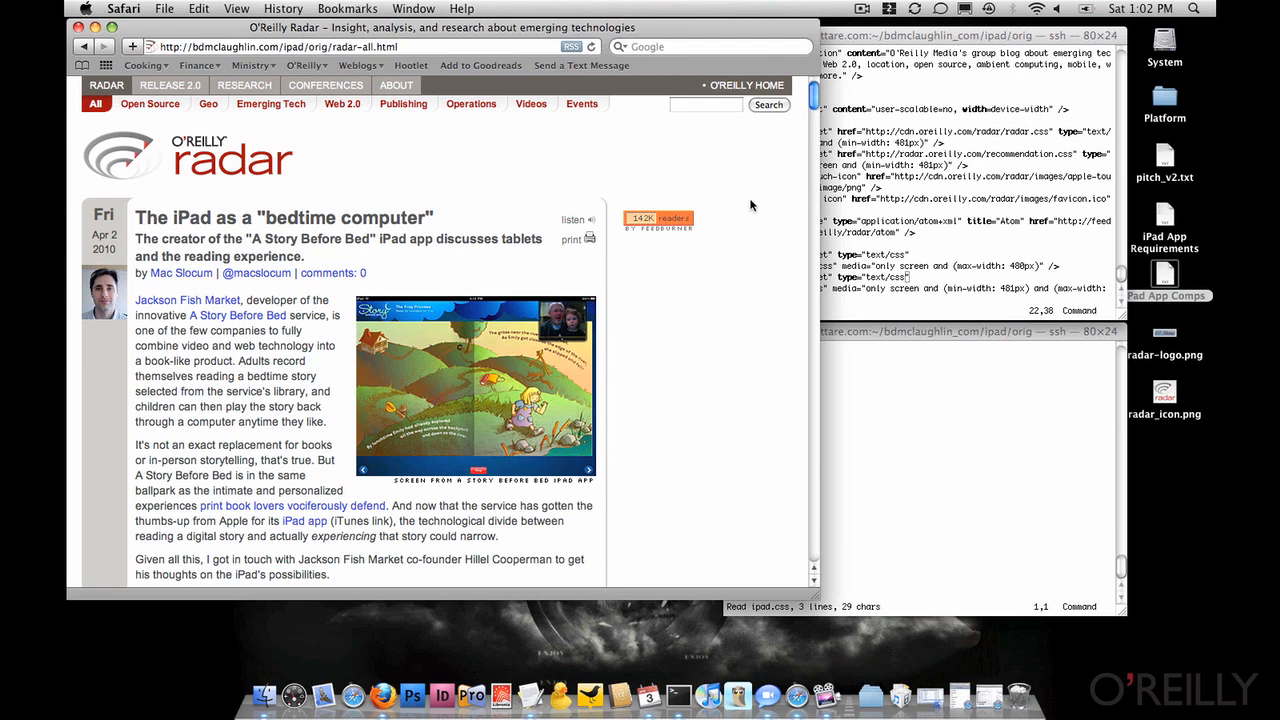
mouse_move(826, 563)
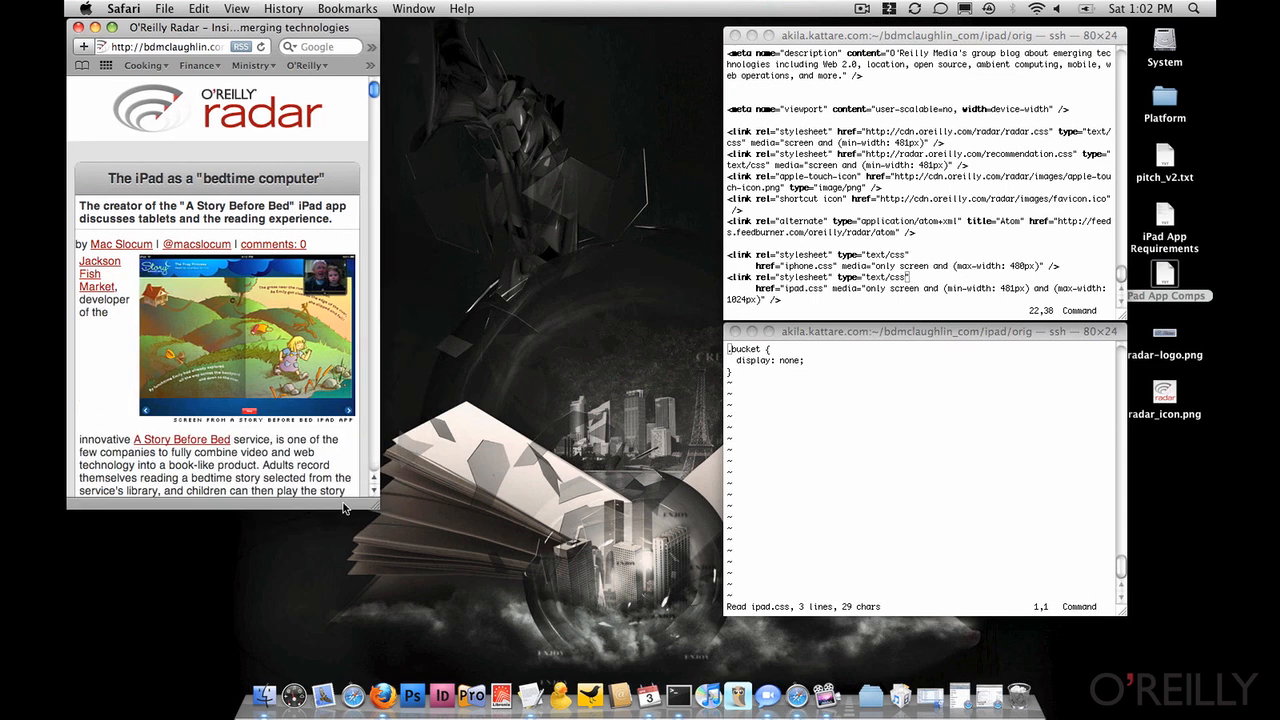
Scroll the Radar article in the phone-width Safari window to check the mobile layout.
scroll("down", 3)
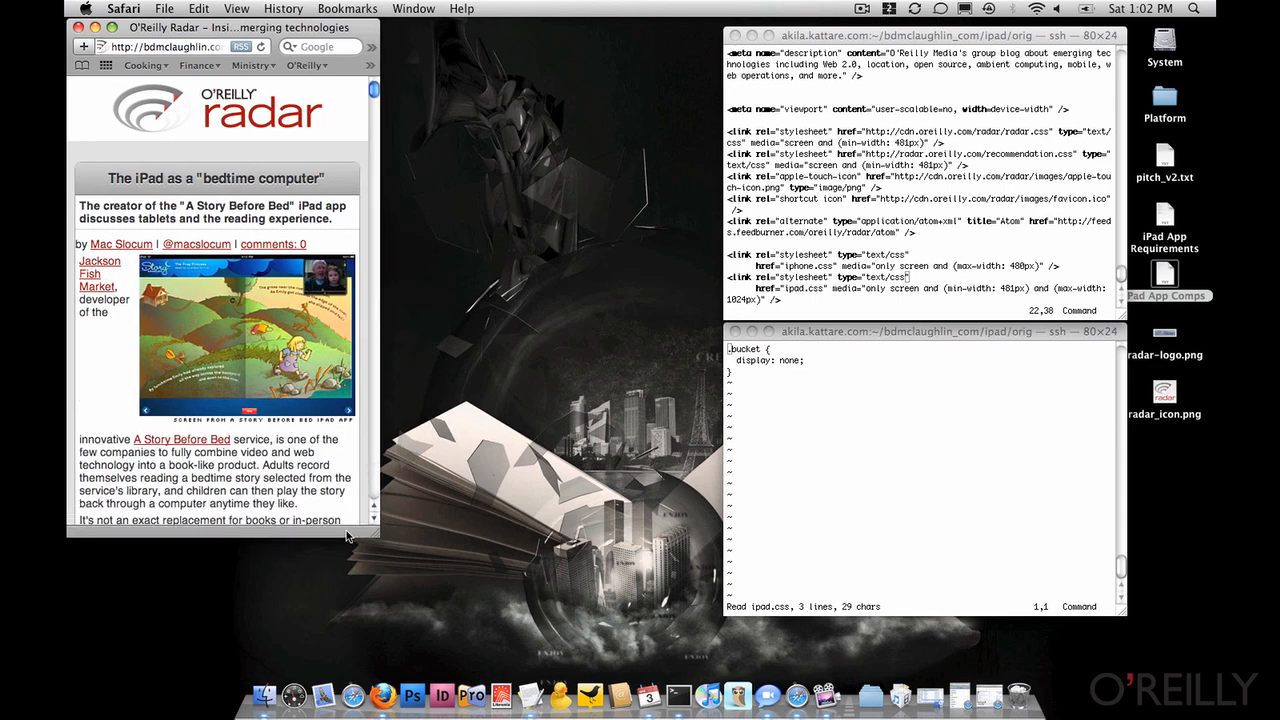